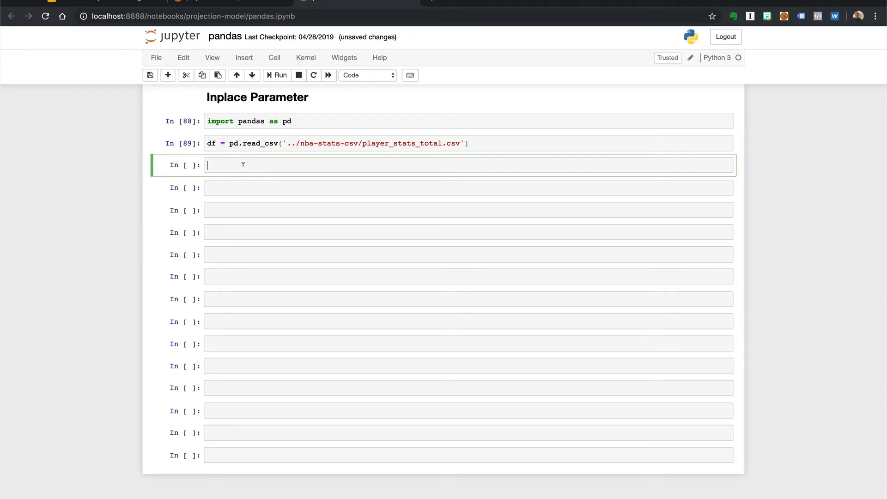
Step: Store df.sample(20) as df_slim and display the 20-row df_slim table
{"action": "type", "text": "df.sam"}
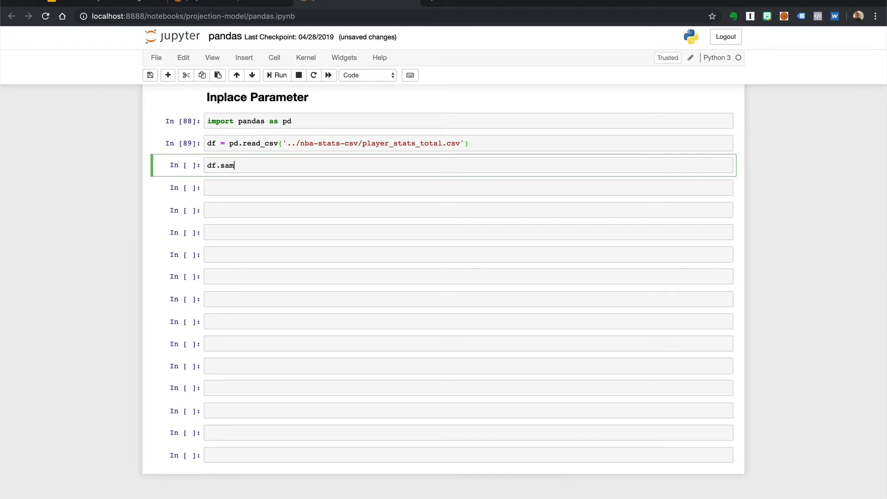
{"action": "type", "text": "ple(2"}
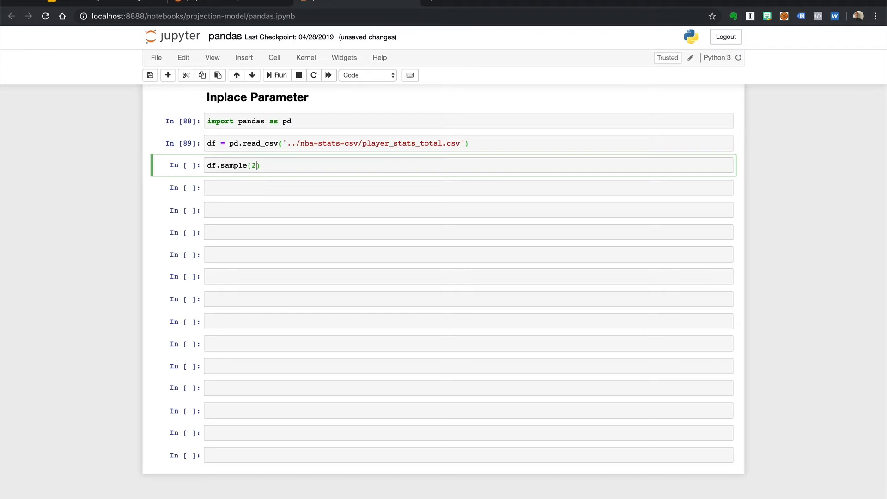
{"action": "type", "text": "0"}
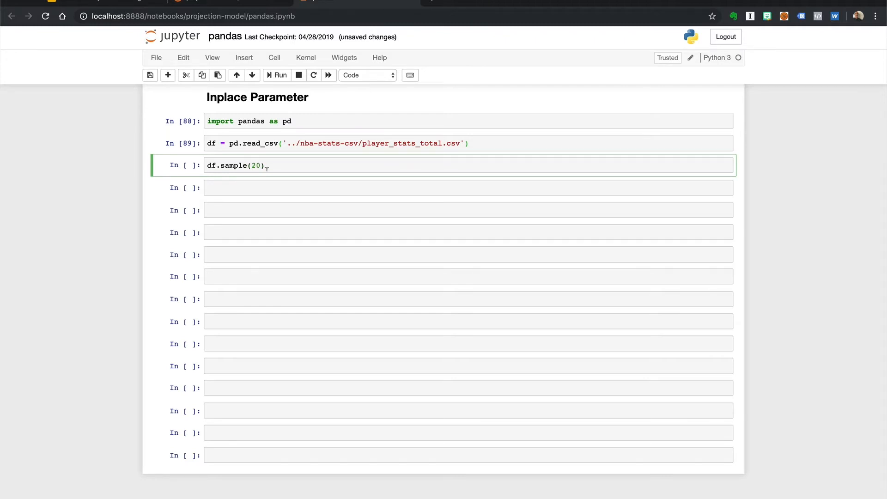
{"action": "type", "text": "df"}
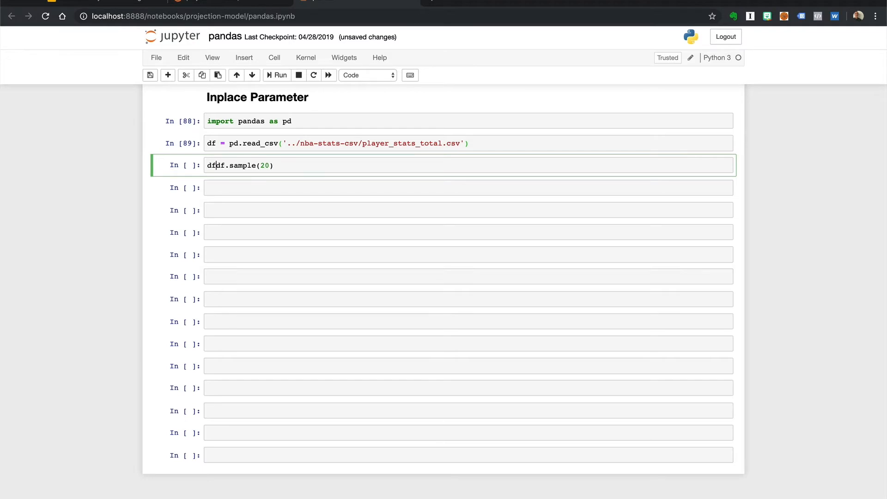
{"action": "type", "text": "_slim"}
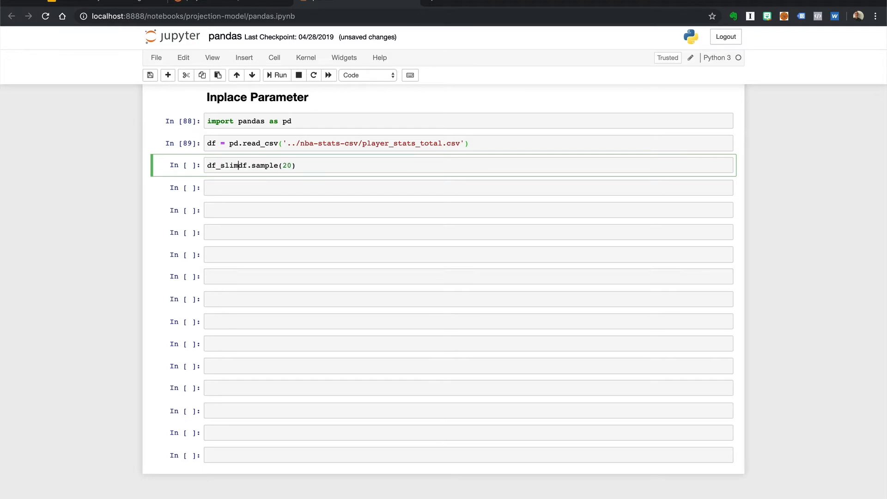
{"action": "type", "text": "="}
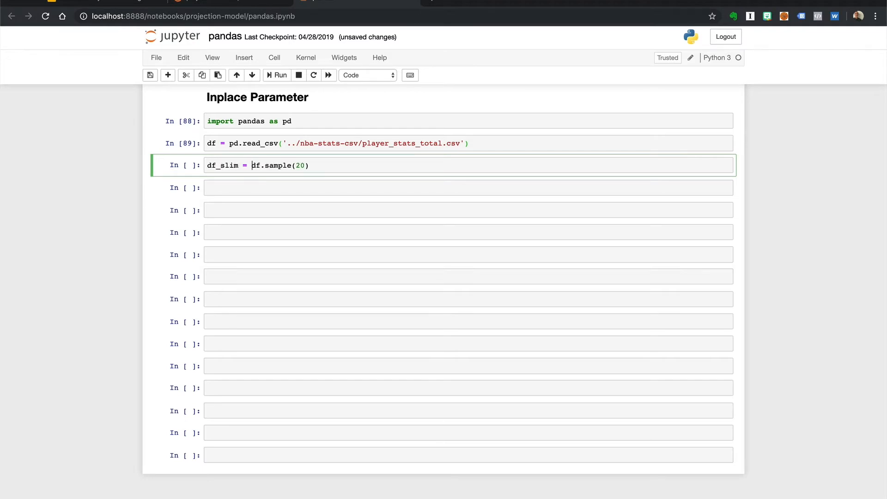
{"action": "type", "text": "df_slim"}
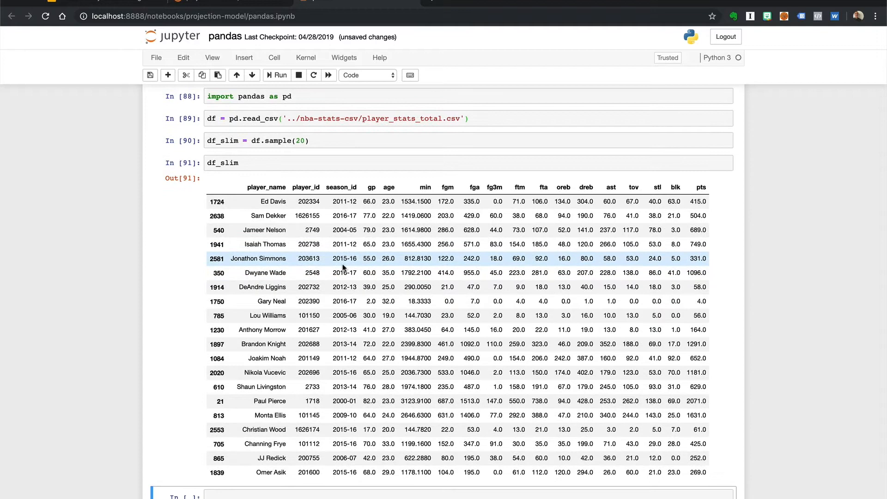
{"action": "mouse_move", "coordinate": [278, 401]}
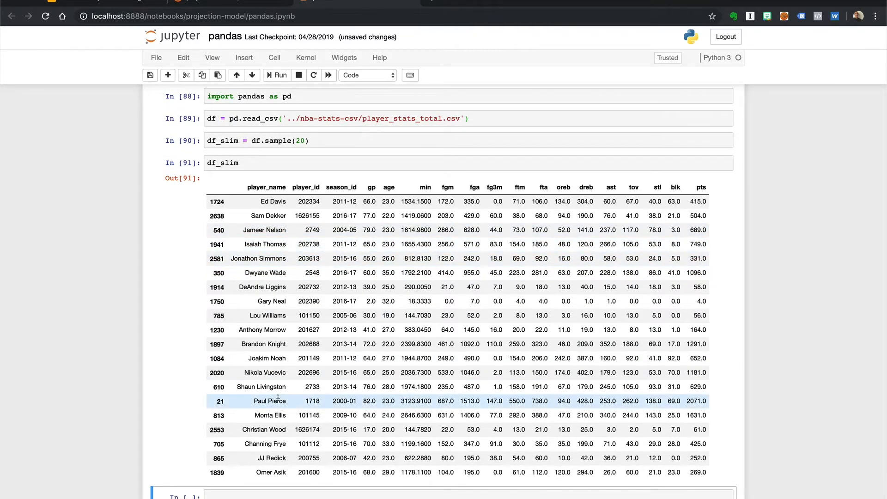
Step: Run df_slim.sort_values('gp'), listing Gary Neal through Paul Pierce by ascending games played
{"action": "scroll", "scroll_direction": "down", "scroll_amount": 3}
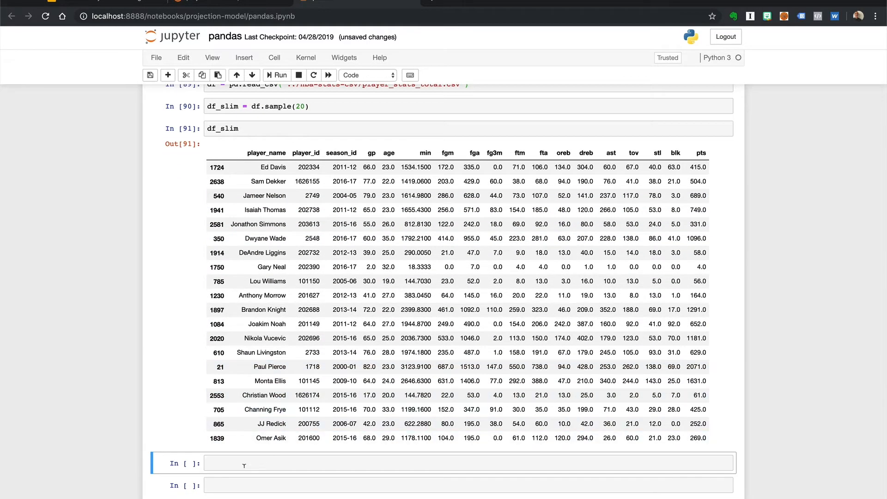
{"action": "scroll", "scroll_direction": "down", "scroll_amount": 3}
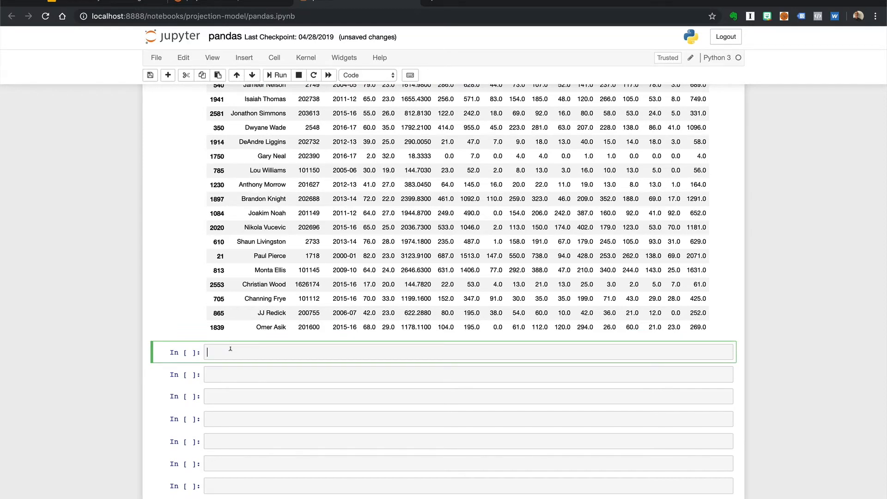
{"action": "type", "text": "df_slim.sort_"}
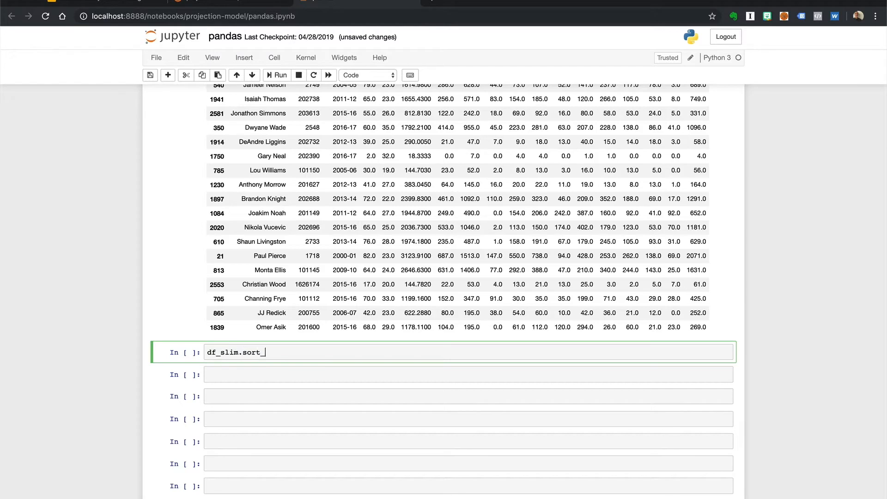
{"action": "type", "text": "values()"}
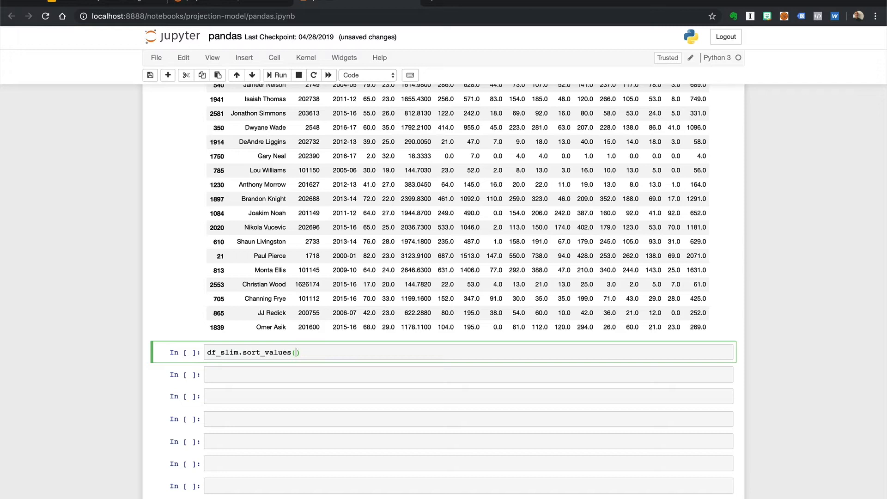
{"action": "type", "text": "'"}
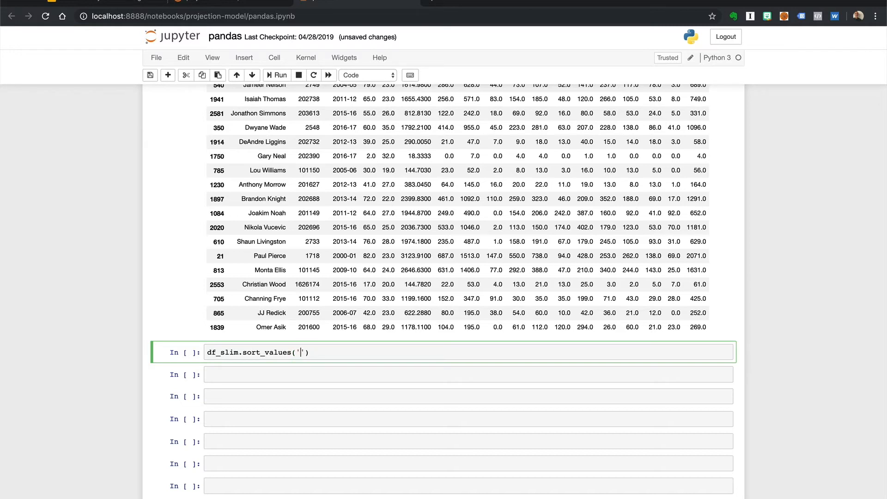
{"action": "type", "text": "gp"}
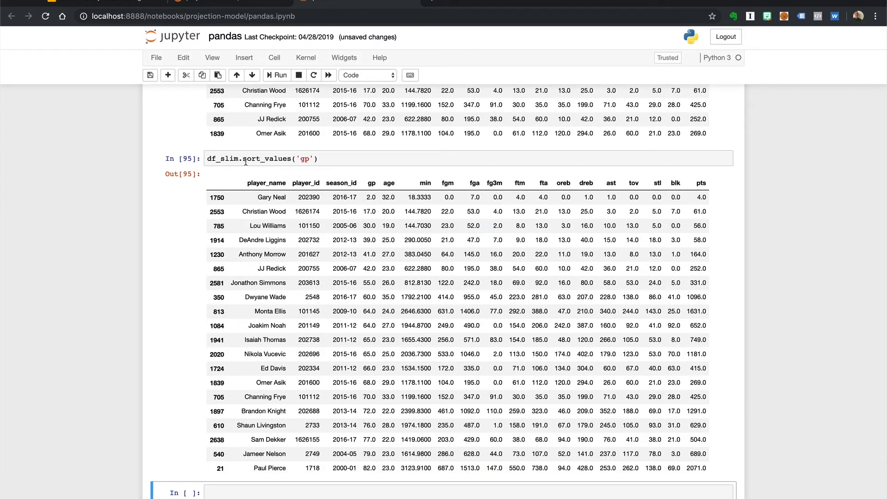
{"action": "scroll", "scroll_direction": "down", "scroll_amount": 3}
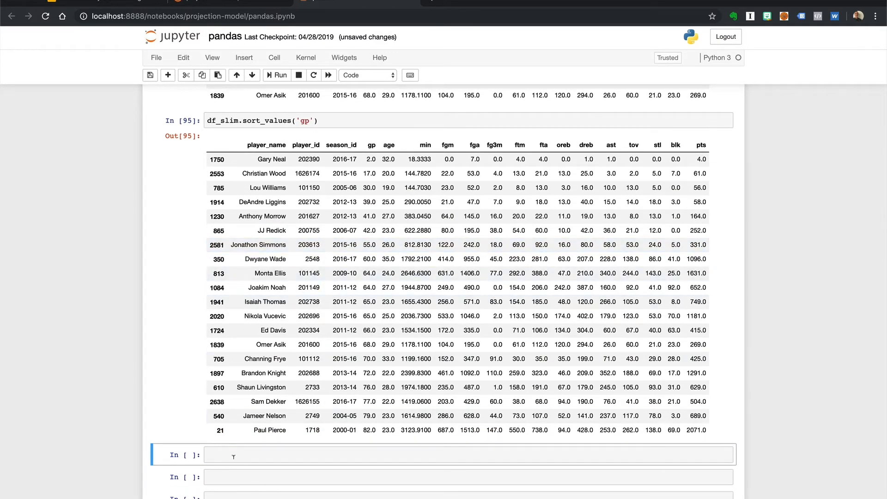
{"action": "type", "text": "df_sli"}
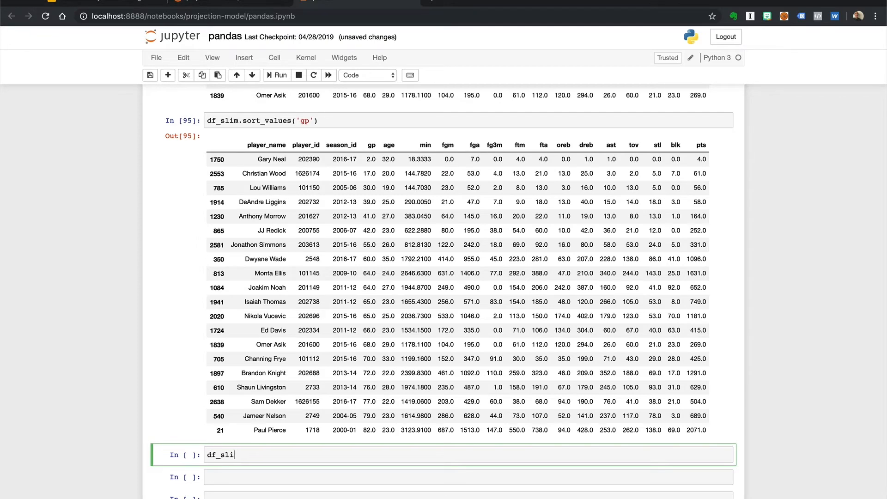
{"action": "type", "text": "m"}
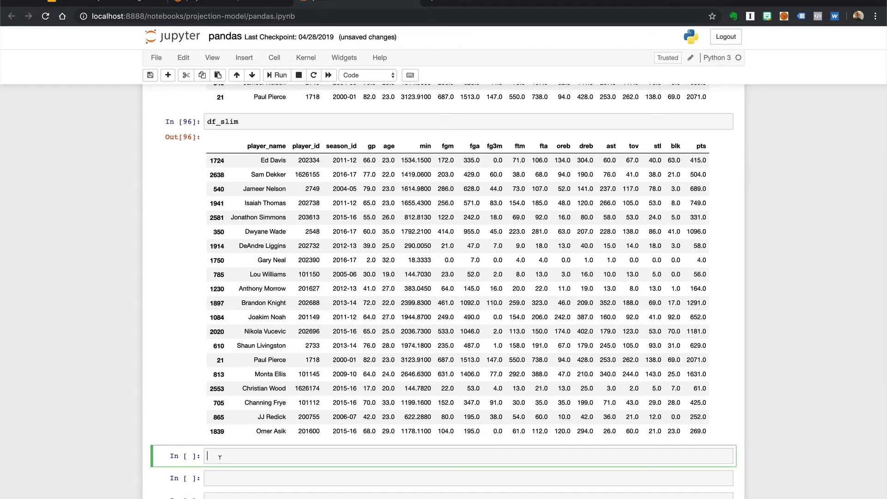
Step: Write df_slim = df_slim.sort_values('gp') in a new cell, leaving it unrun
{"action": "type", "text": "df_slim.sort_values("}
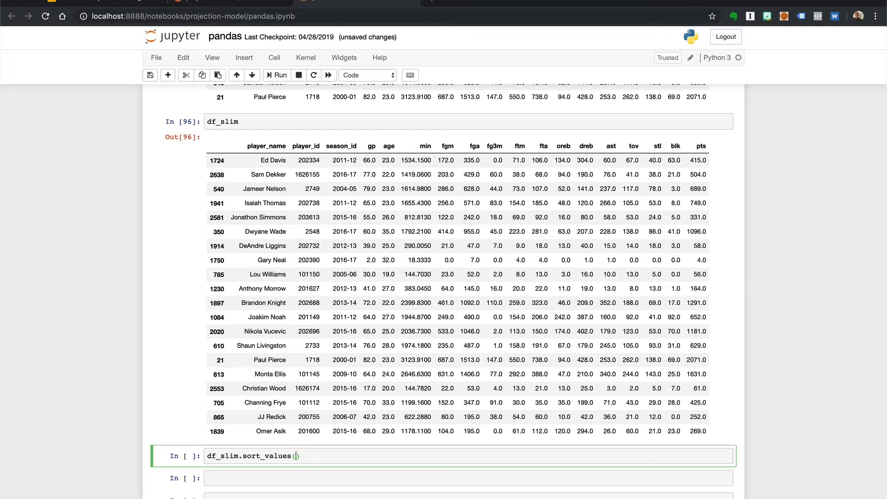
{"action": "type", "text": "'gp'"}
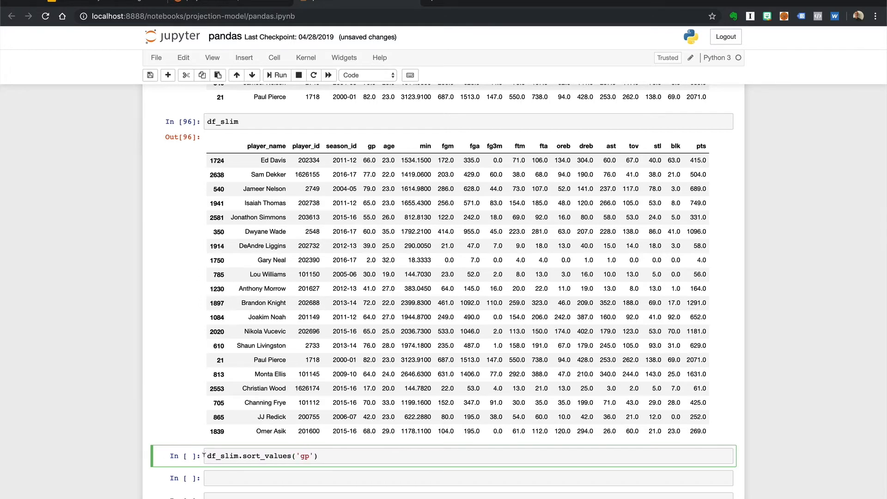
{"action": "type", "text": "df_slim"}
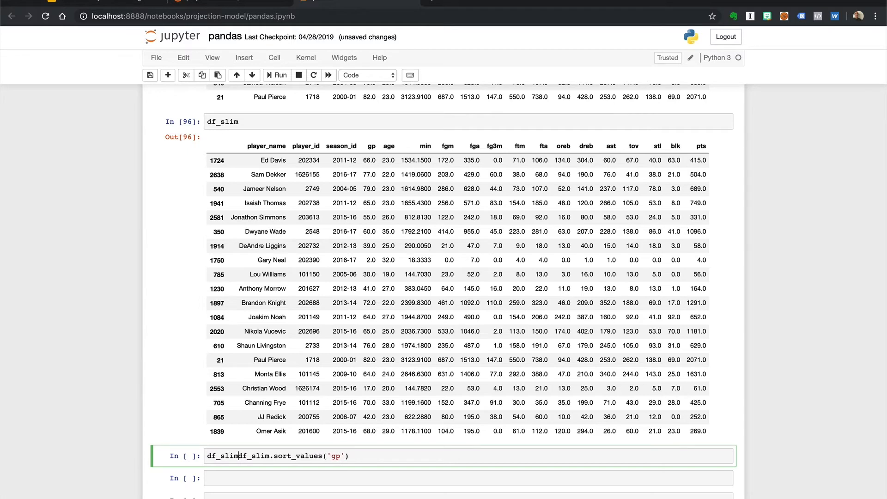
{"action": "type", "text": "="}
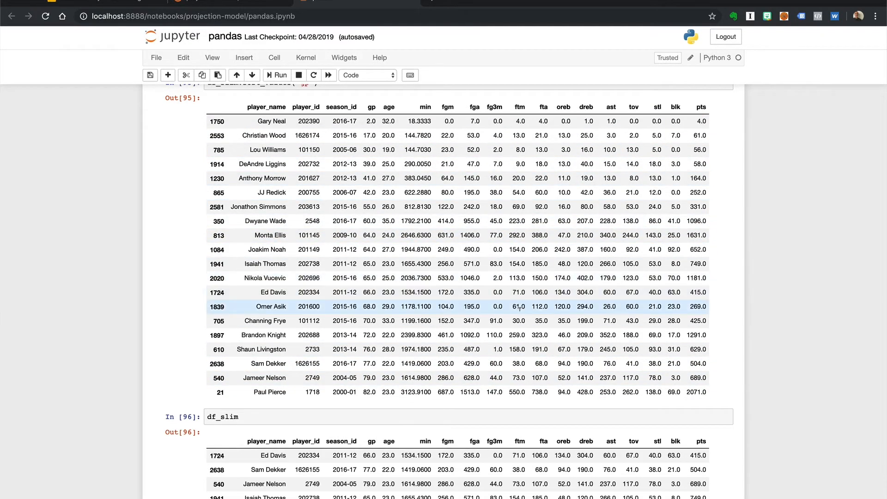
{"action": "scroll", "scroll_direction": "down", "scroll_amount": 3}
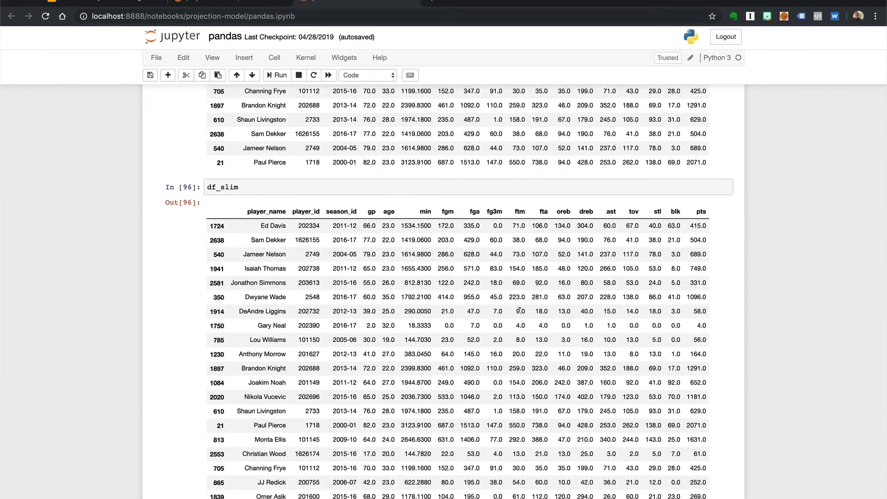
{"action": "type", "text": "df_slim = df_slim.sort_values('gp')"}
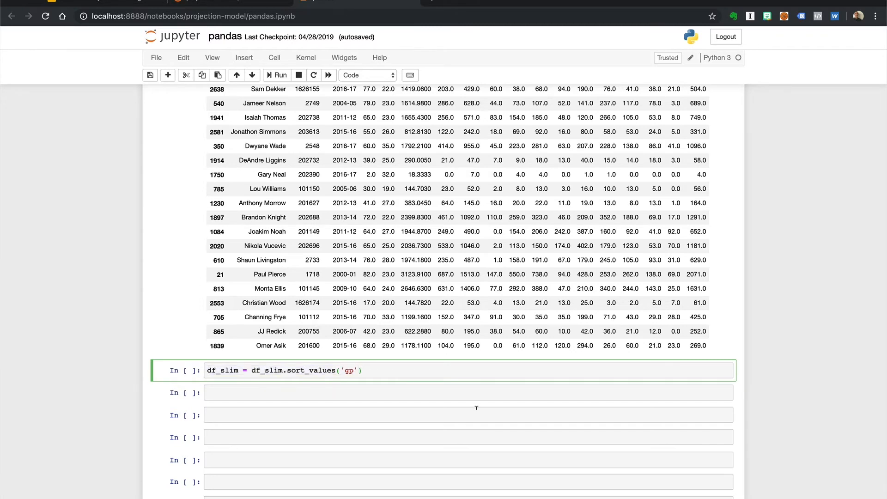
Step: Sort df_slim by 'gp' with inplace = True, then display it starting with Gary Neal
{"action": "type", "text": ", inplace"}
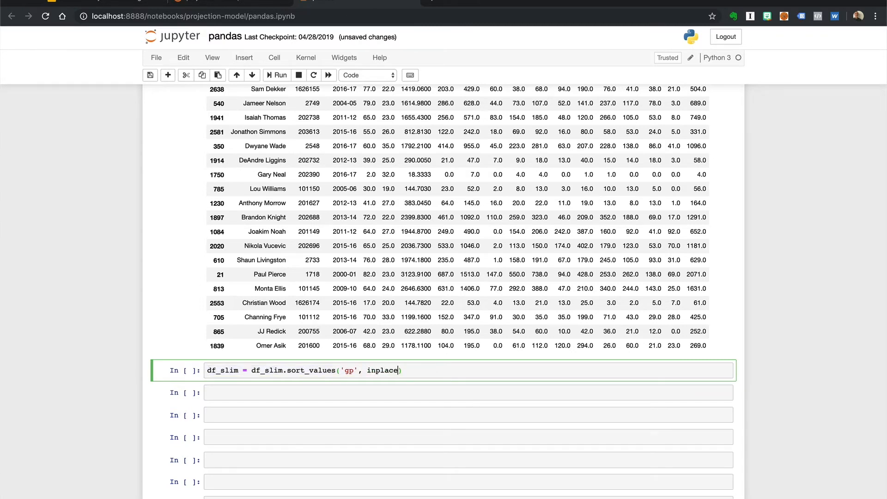
{"action": "type", "text": "= True"}
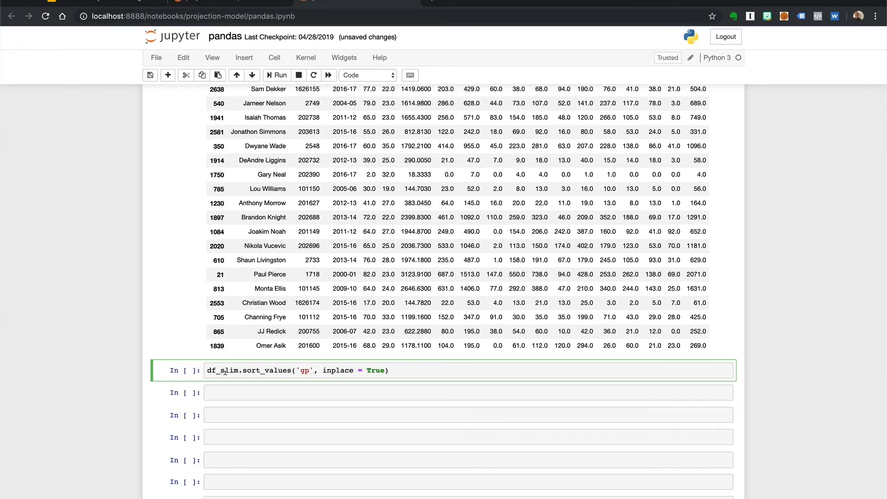
{"action": "double_click", "coordinate": [222, 371]}
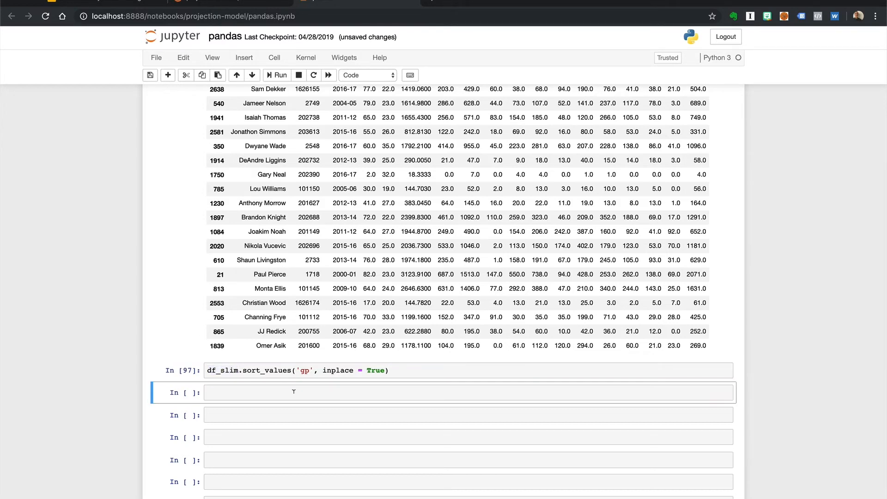
{"action": "type", "text": "df_slim"}
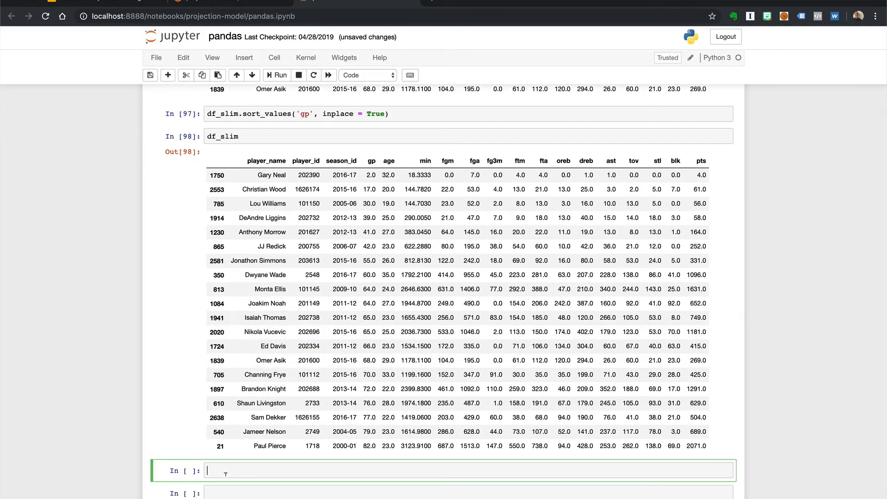
Step: Run df_slim.sort_values('pts', inplace = False), showing Gary Neal then Lou Williams
{"action": "type", "text": "df"}
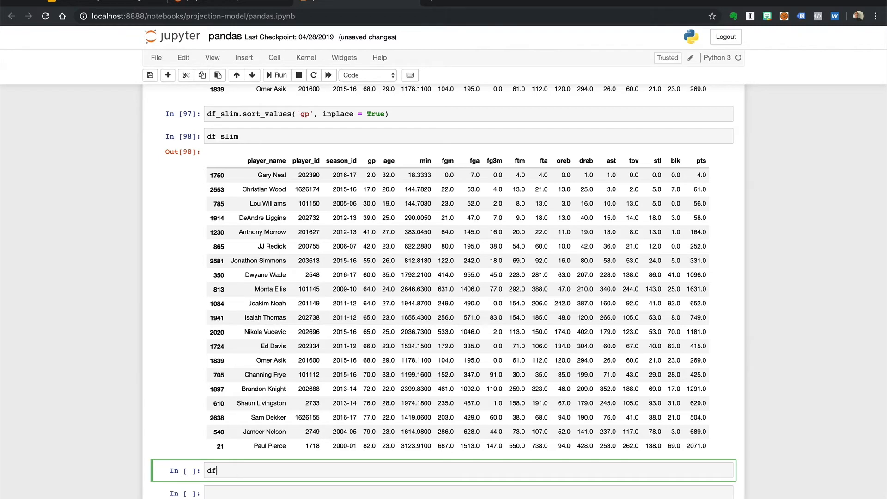
{"action": "type", "text": "_slim"}
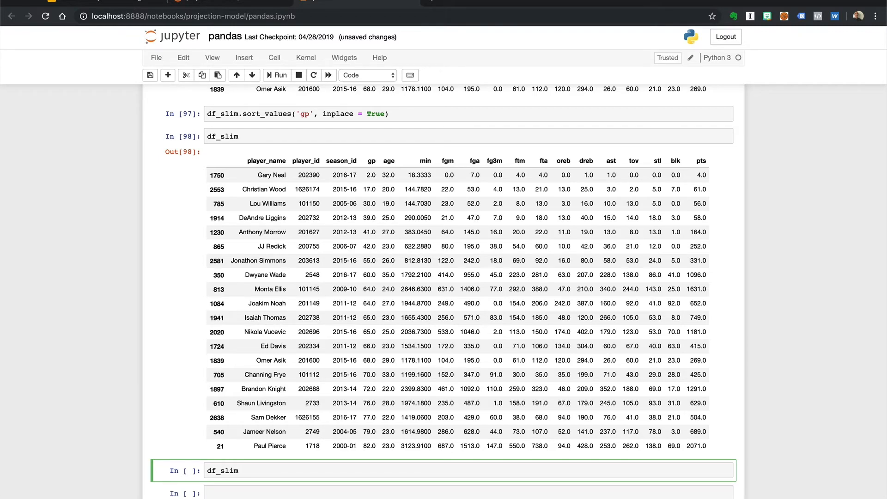
{"action": "type", "text": ".sort_"}
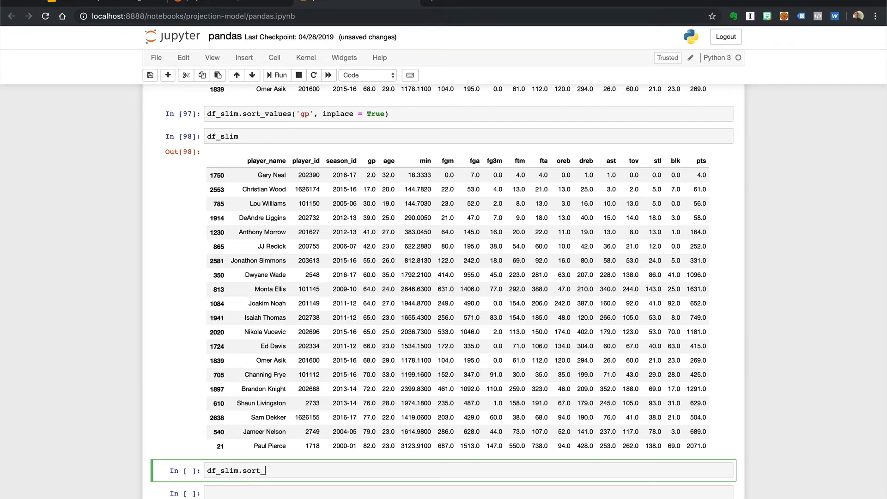
{"action": "type", "text": "values("}
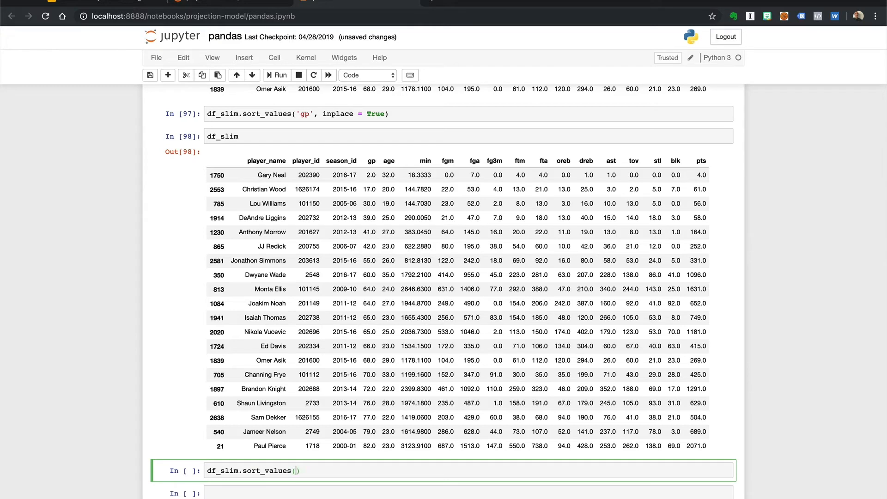
{"action": "type", "text": "'pts'"}
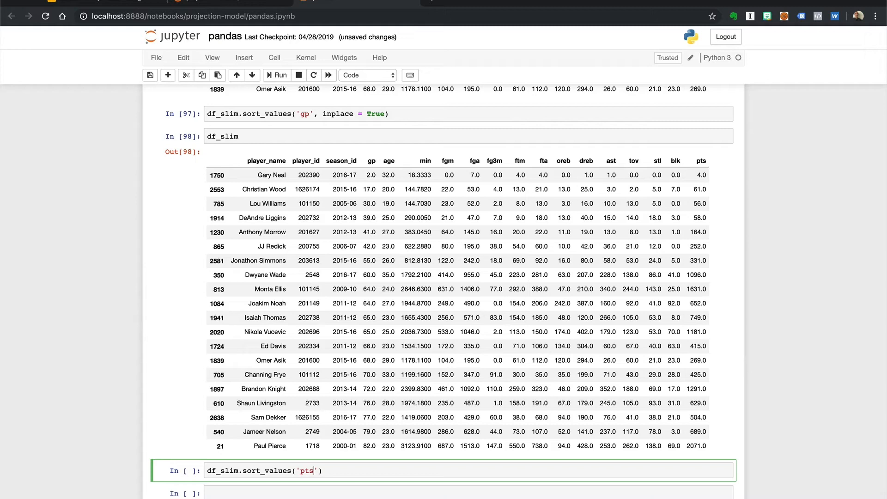
{"action": "type", "text": ", in"}
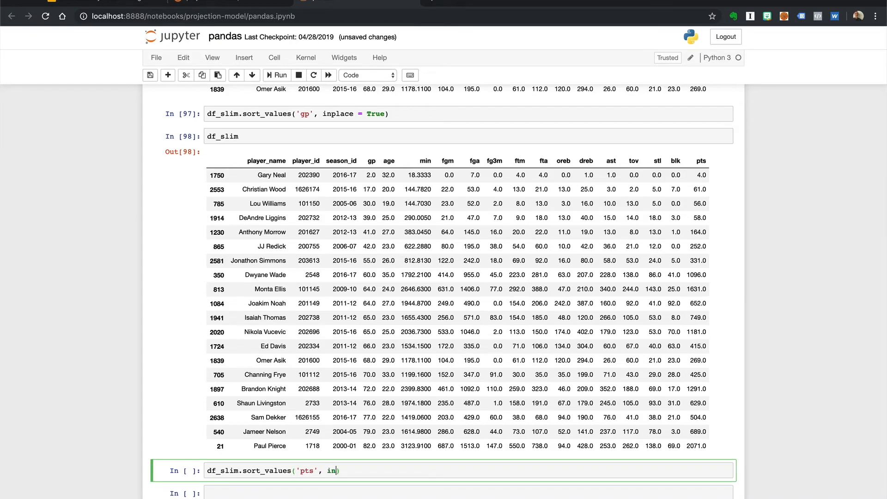
{"action": "type", "text": "place ="}
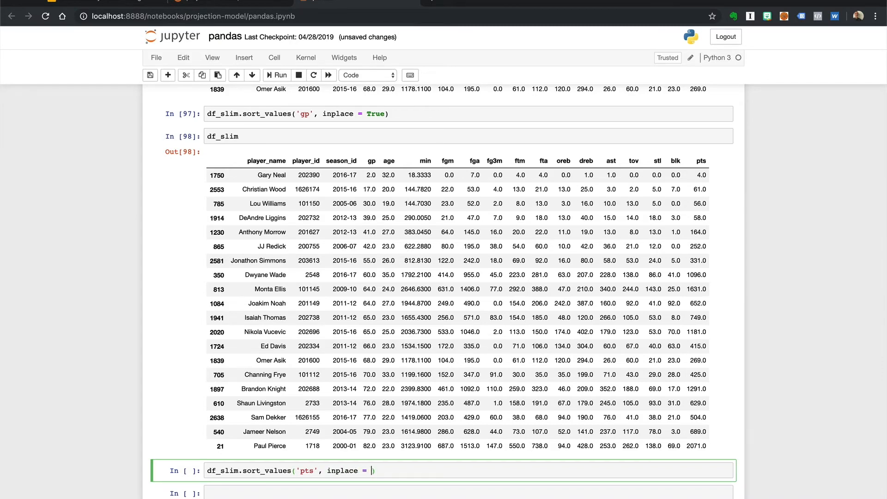
{"action": "type", "text": "False"}
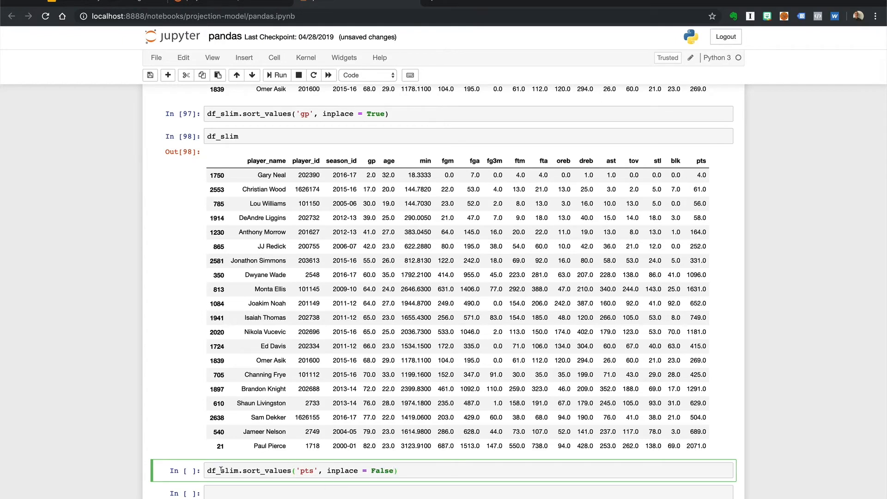
{"action": "double_click", "coordinate": [222, 470]}
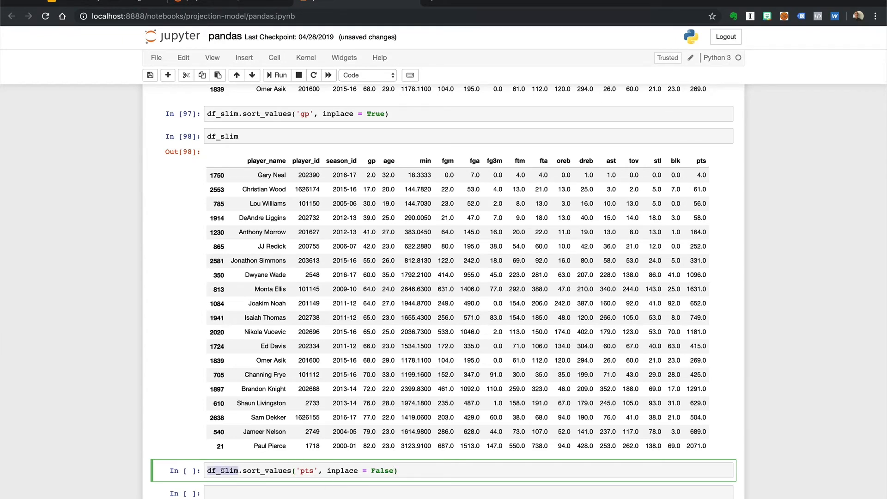
{"action": "left_click", "coordinate": [278, 75]}
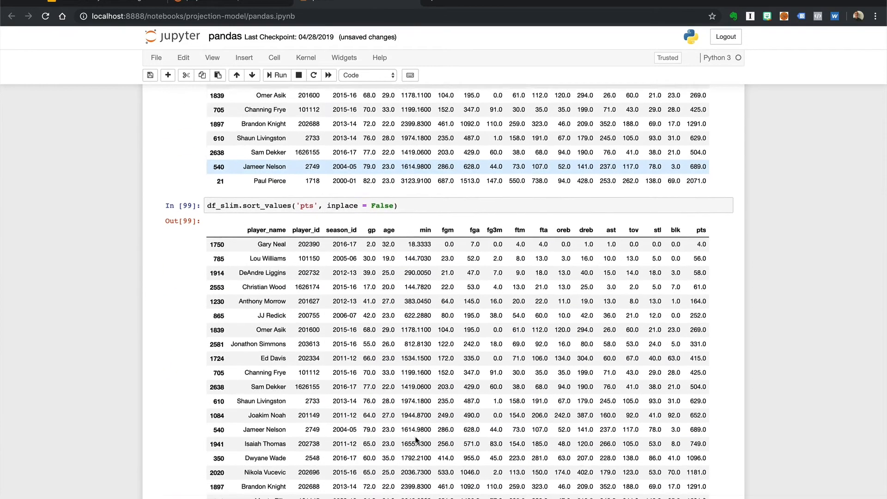
Step: Redisplay df_slim, still ordered by games played with Christian Wood second
{"action": "scroll", "scroll_direction": "down", "scroll_amount": 3}
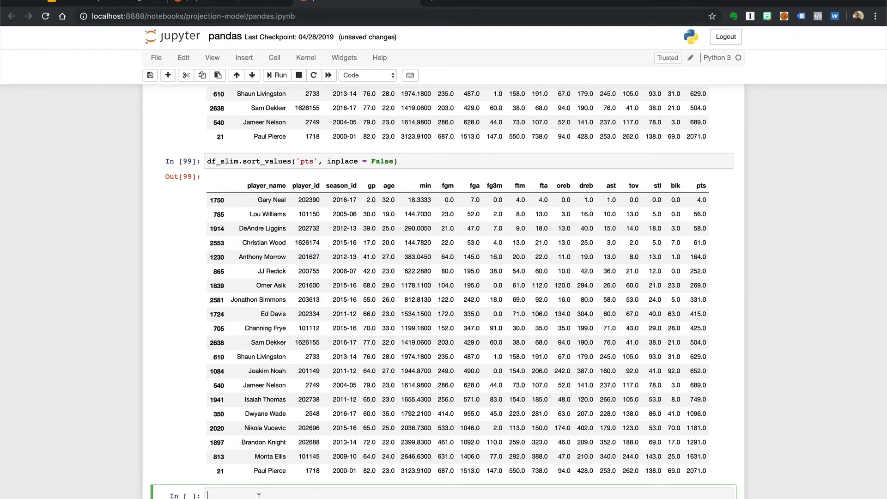
{"action": "type", "text": "df_slim"}
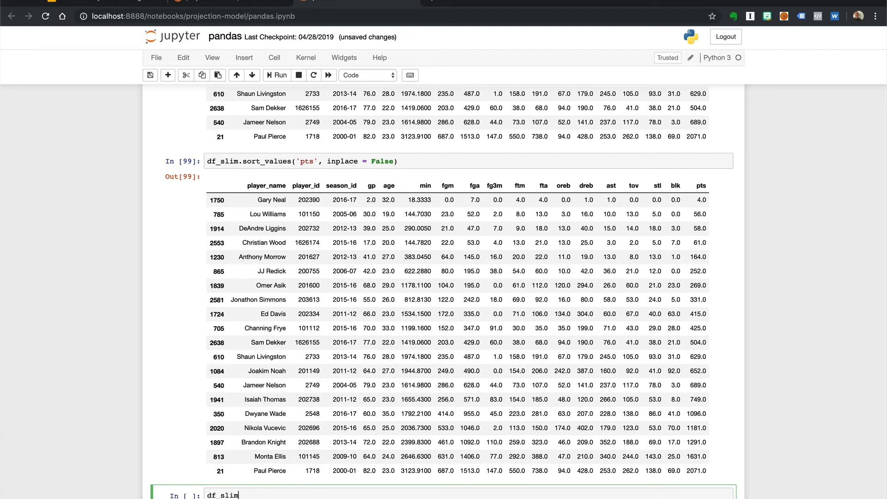
{"action": "mouse_move", "coordinate": [373, 190]}
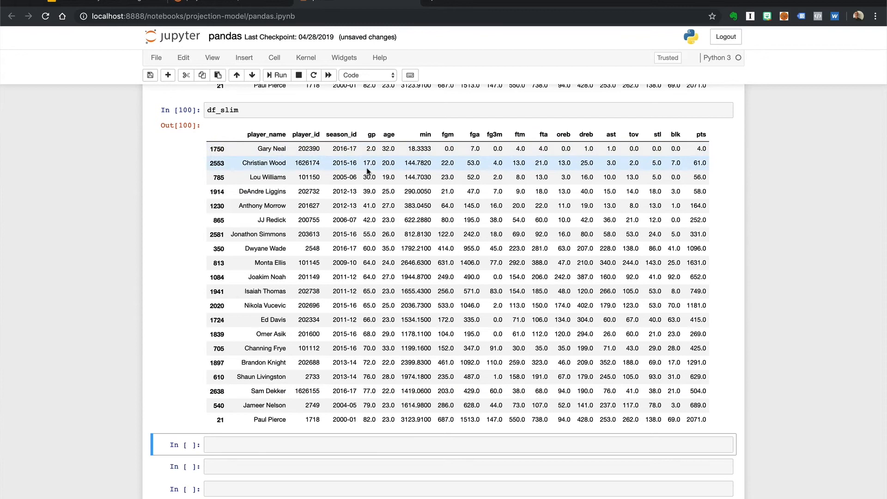
{"action": "mouse_move", "coordinate": [372, 330]}
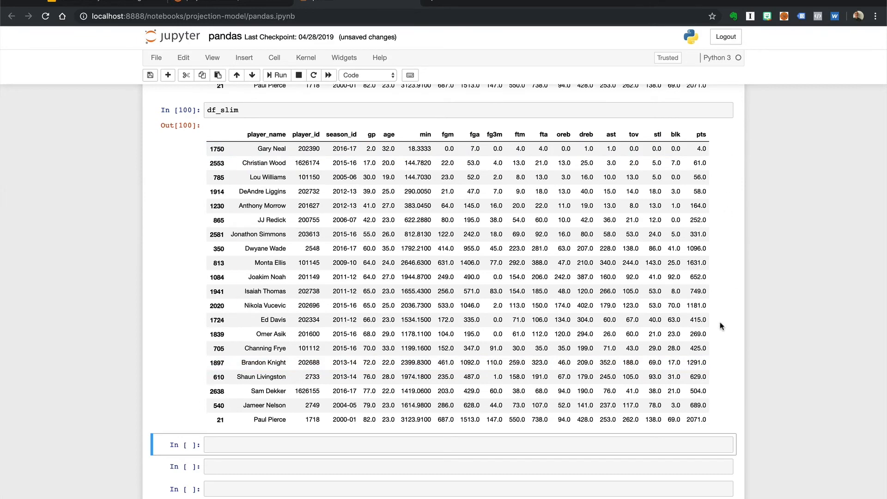
{"action": "left_click", "coordinate": [307, 444]}
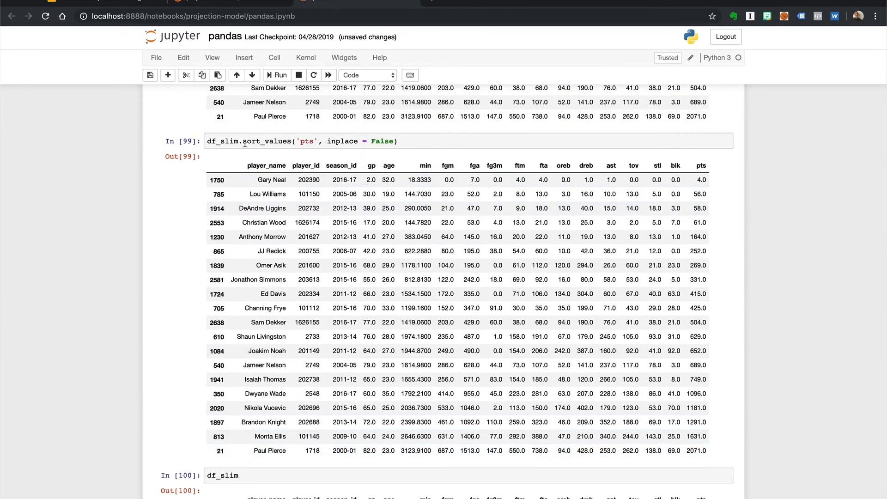
Step: Assign df_slim.sort_values('pts', inplace = False) to df_sorted_pts and run it
{"action": "scroll", "scroll_direction": "down", "scroll_amount": 3}
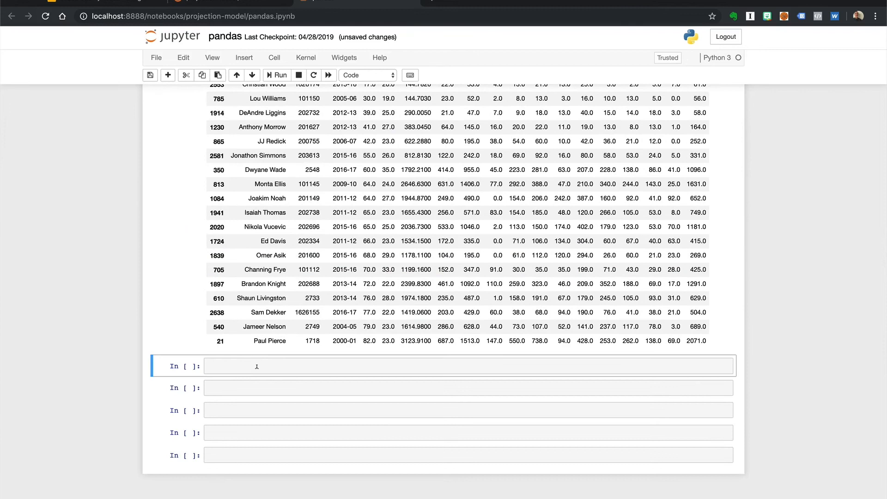
{"action": "type", "text": "df_slim.sort_values('pts', inplace = False)"}
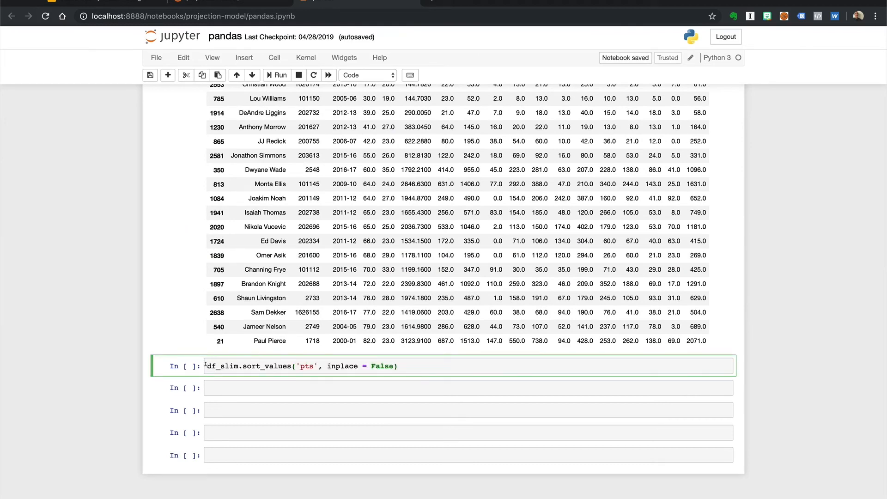
{"action": "type", "text": "df_sorted_pts ="}
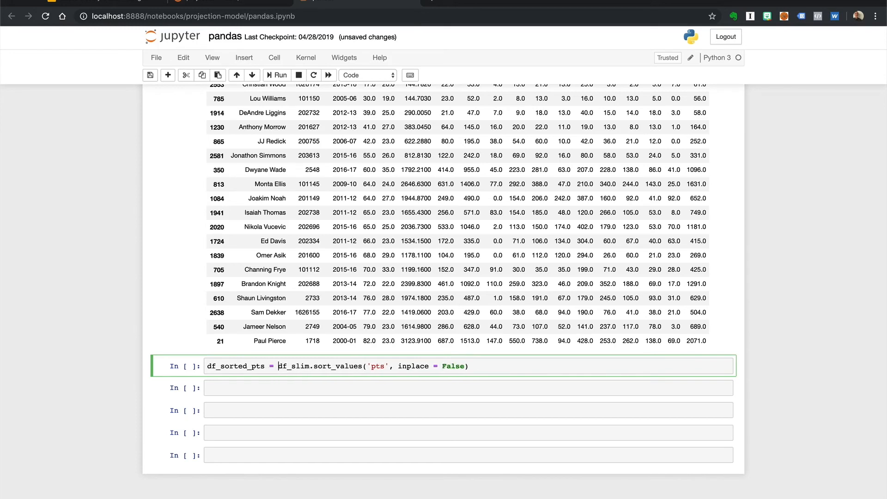
{"action": "double_click", "coordinate": [291, 366]}
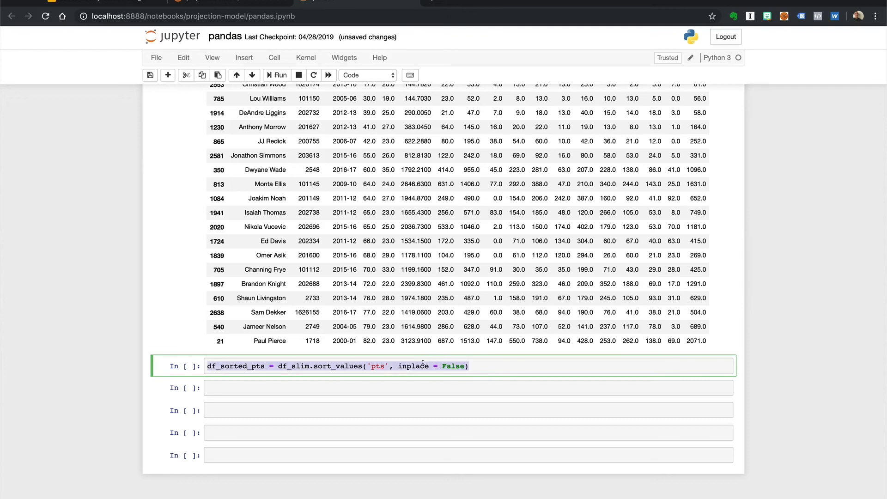
{"action": "left_click", "coordinate": [348, 366]}
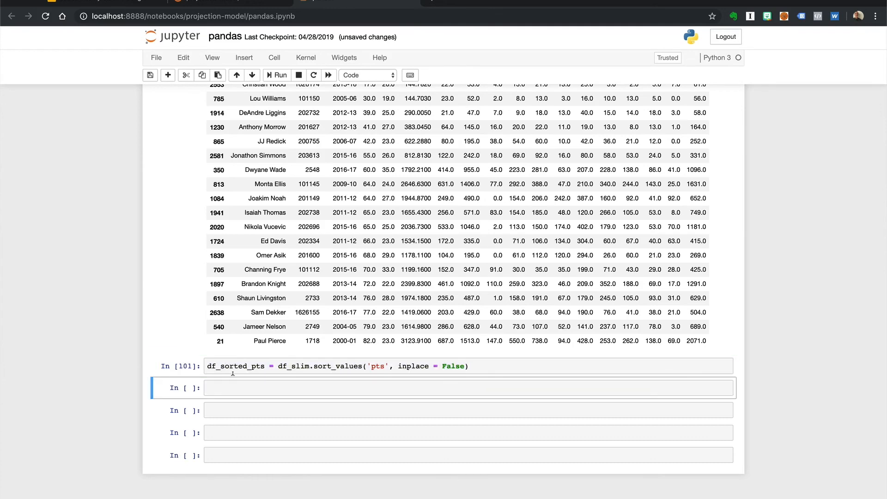
{"action": "type", "text": "df_sorted_pts"}
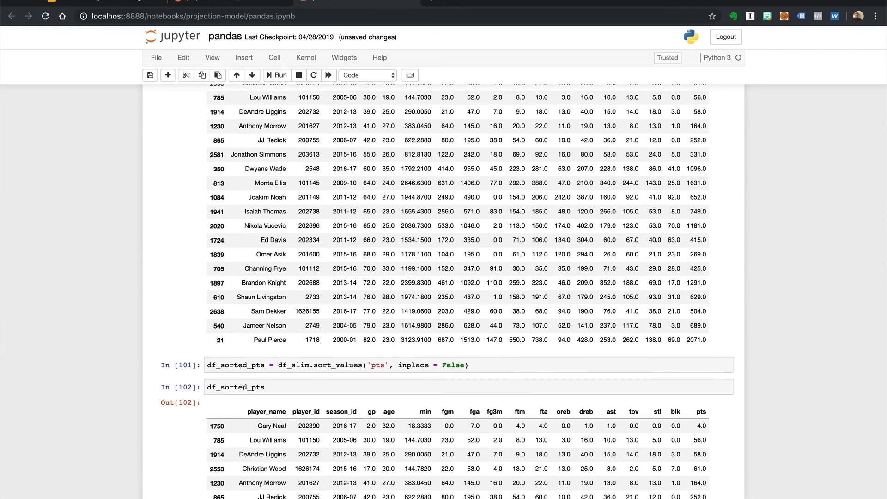
Step: Scroll down through the df_sorted_pts output, DeAndre Liggins third and Christian Wood fourth
{"action": "scroll", "scroll_direction": "down", "scroll_amount": 3}
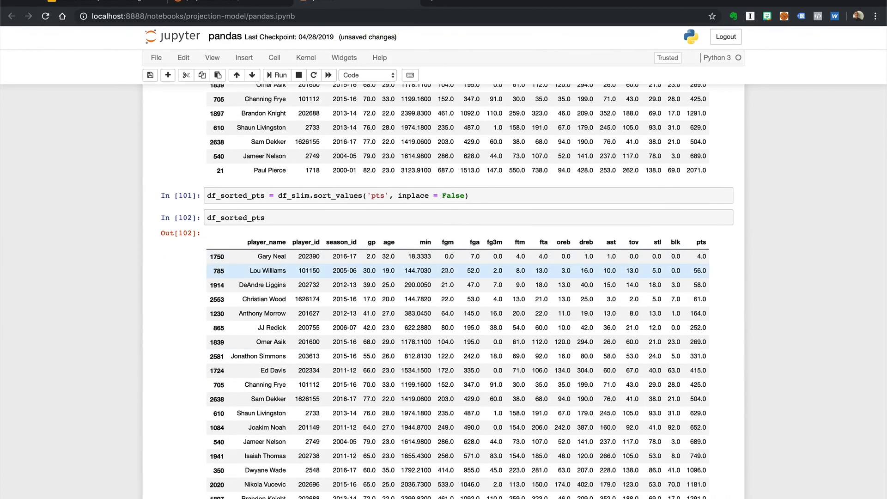
{"action": "scroll", "scroll_direction": "down", "scroll_amount": 3}
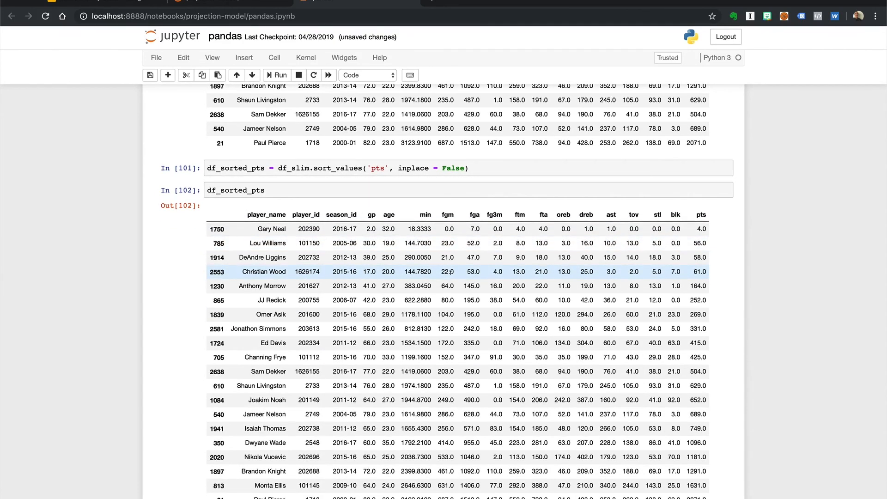